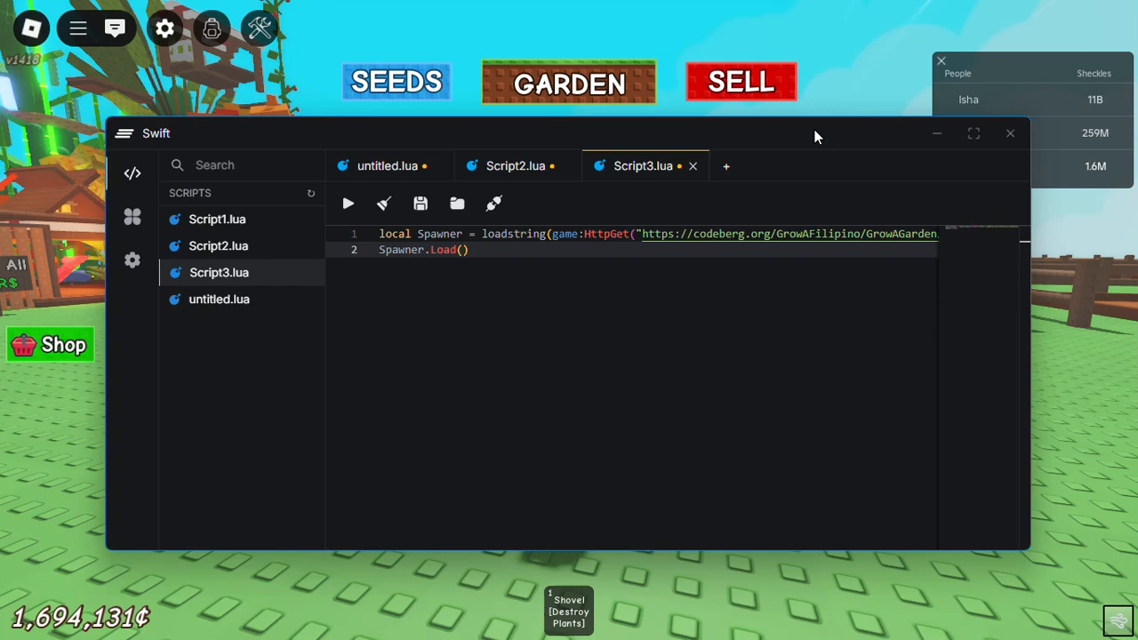
Execute the Dark Spawner loader script from Swift.
left_click(348, 202)
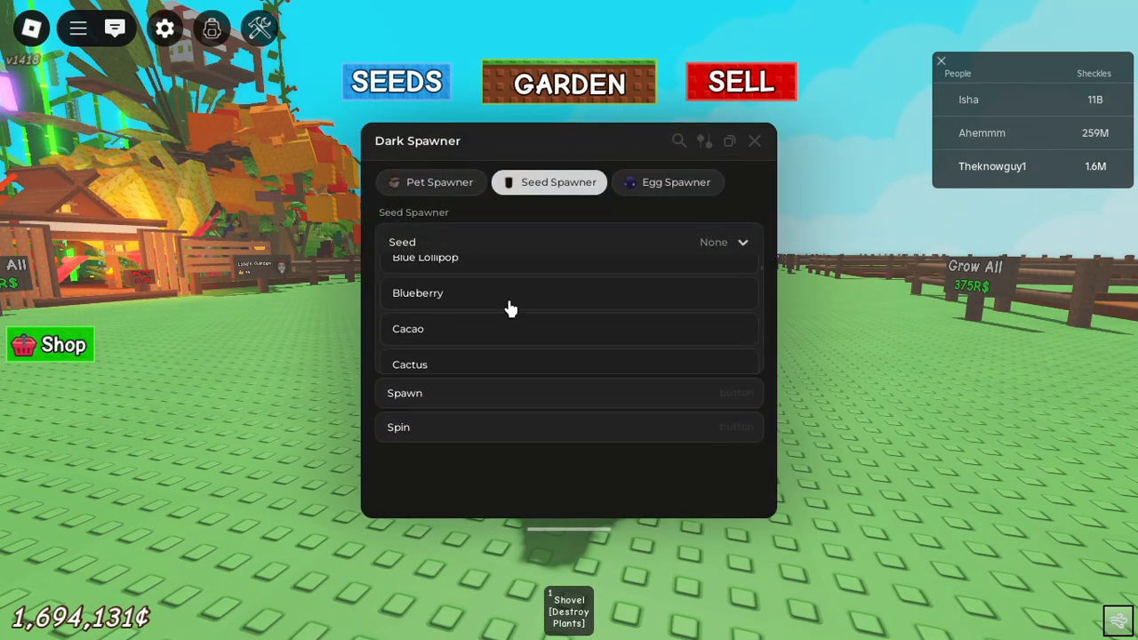
Pick Venus Fly Trap from the Seed dropdown to spawn a Venus Fly Trap Seed.
scroll("down", 3)
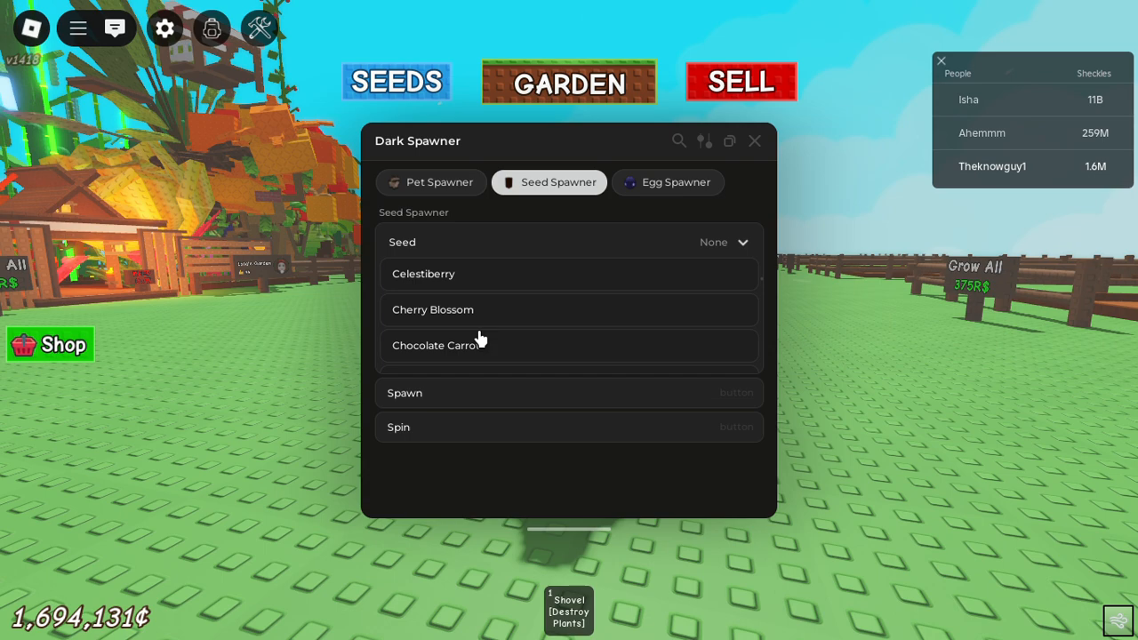
scroll("down", 3)
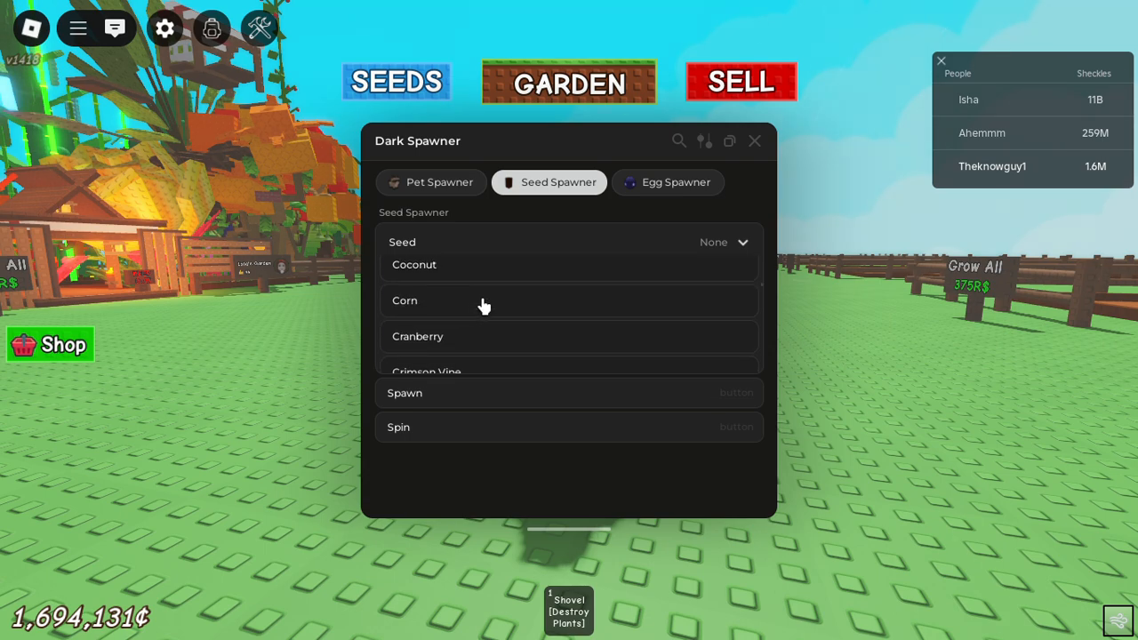
scroll("down", 3)
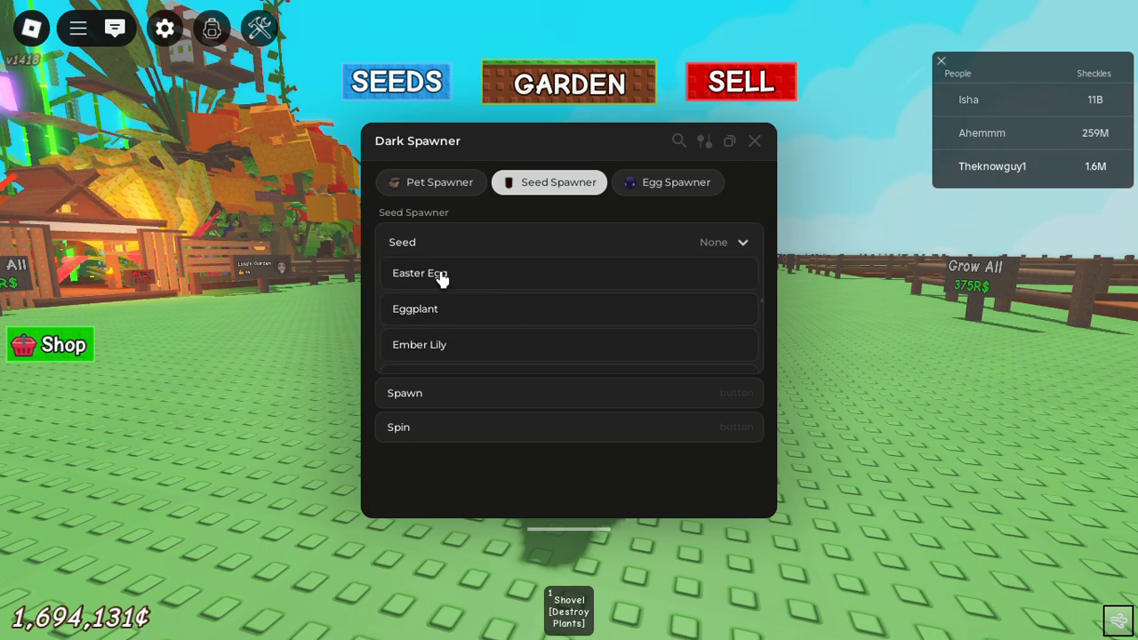
scroll("down", 3)
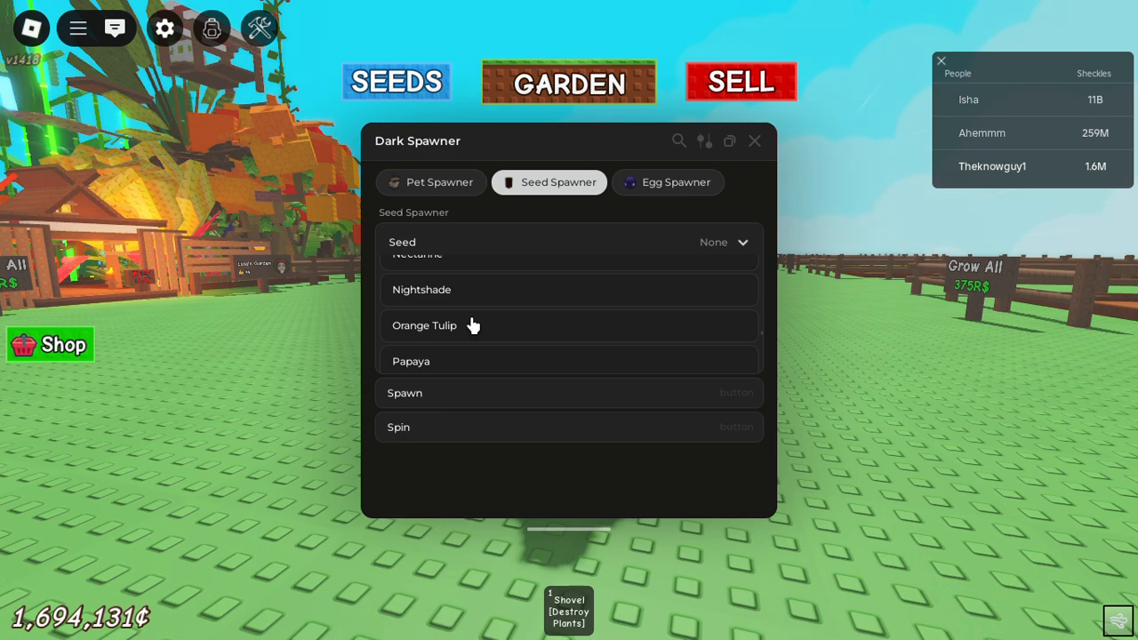
scroll("down", 3)
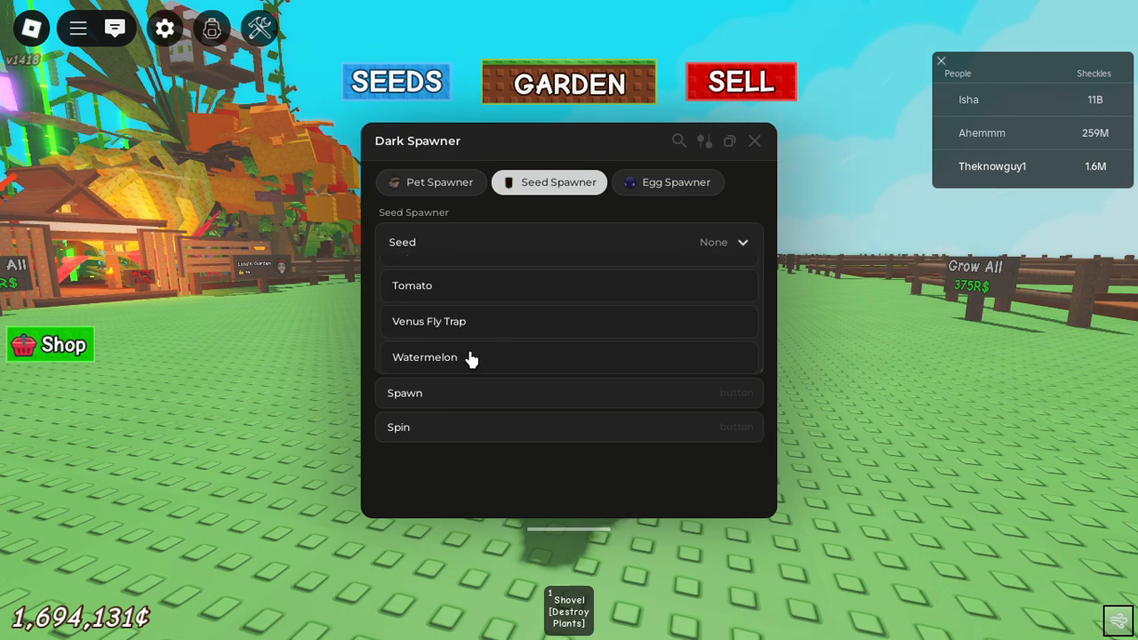
left_click(428, 320)
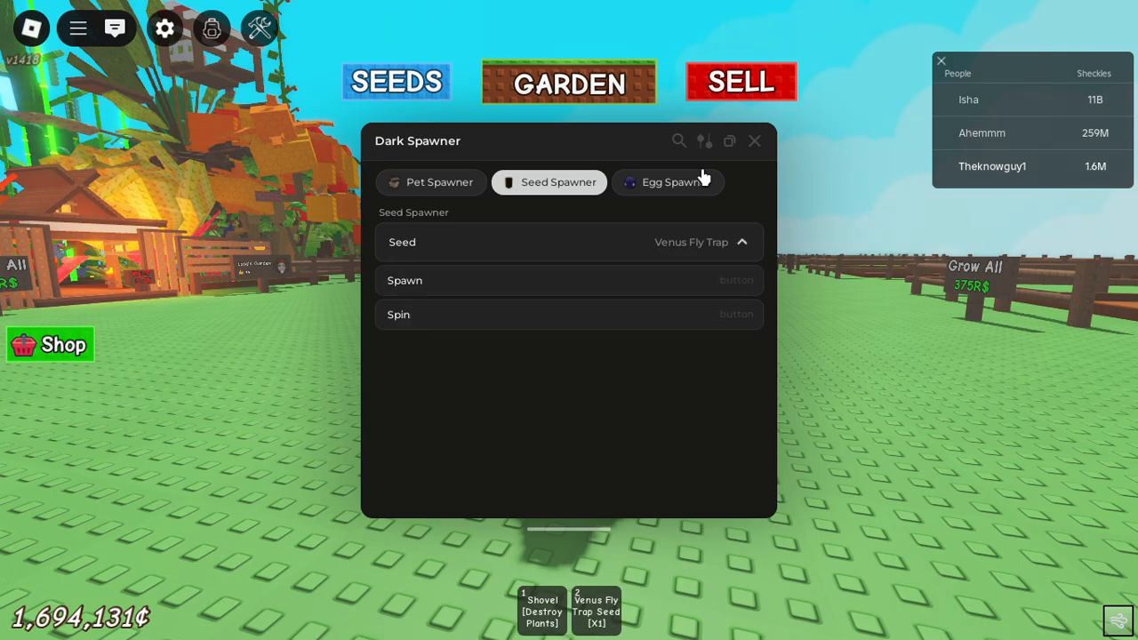
left_click(754, 141)
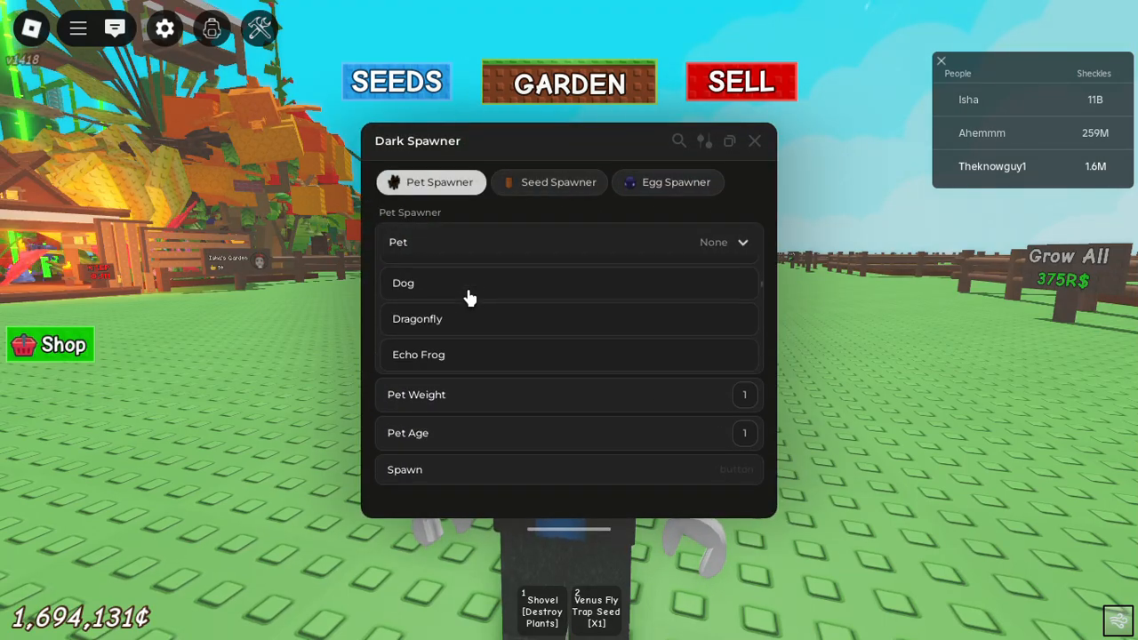
Spawn a Dragonfly pet with Pet Weight 23.5 and Pet Age 100.
left_click(416, 318)
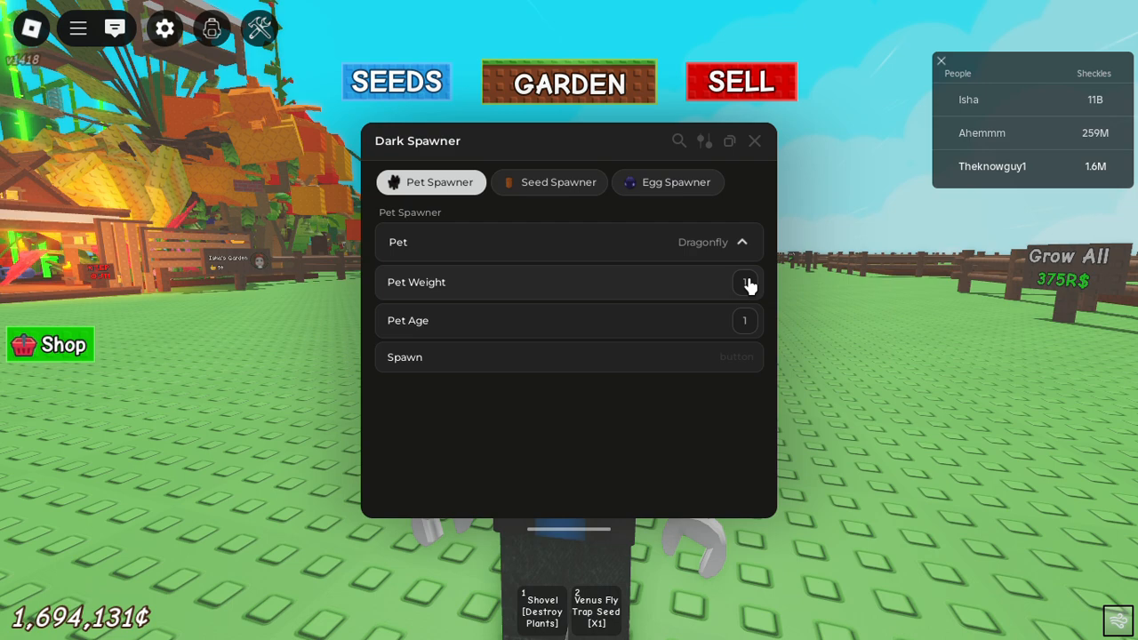
left_click(745, 281)
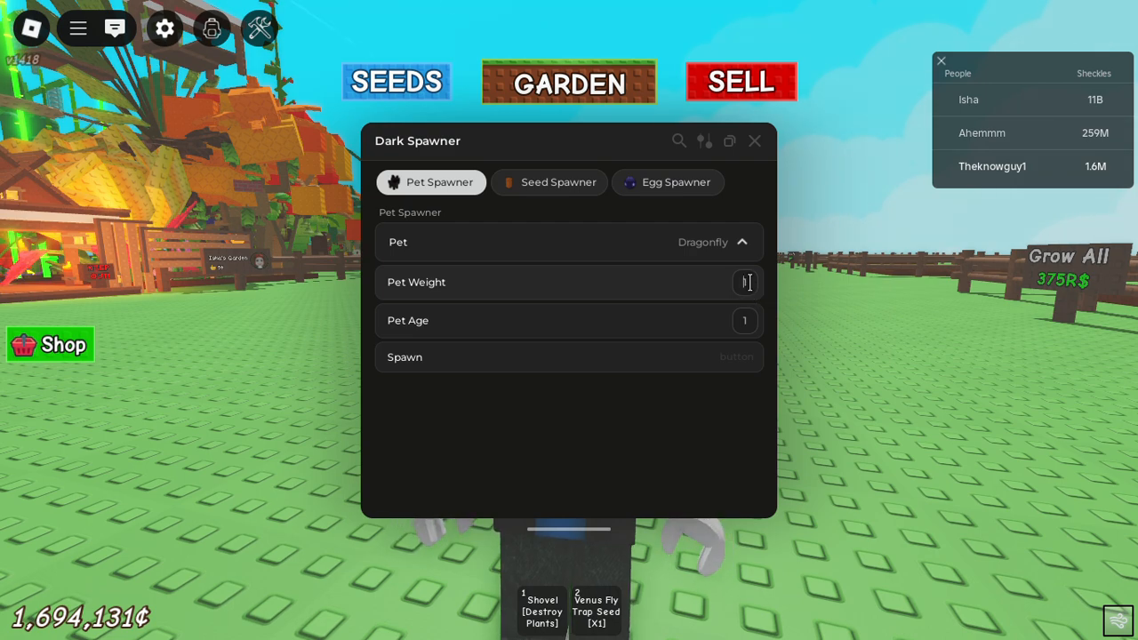
type("10")
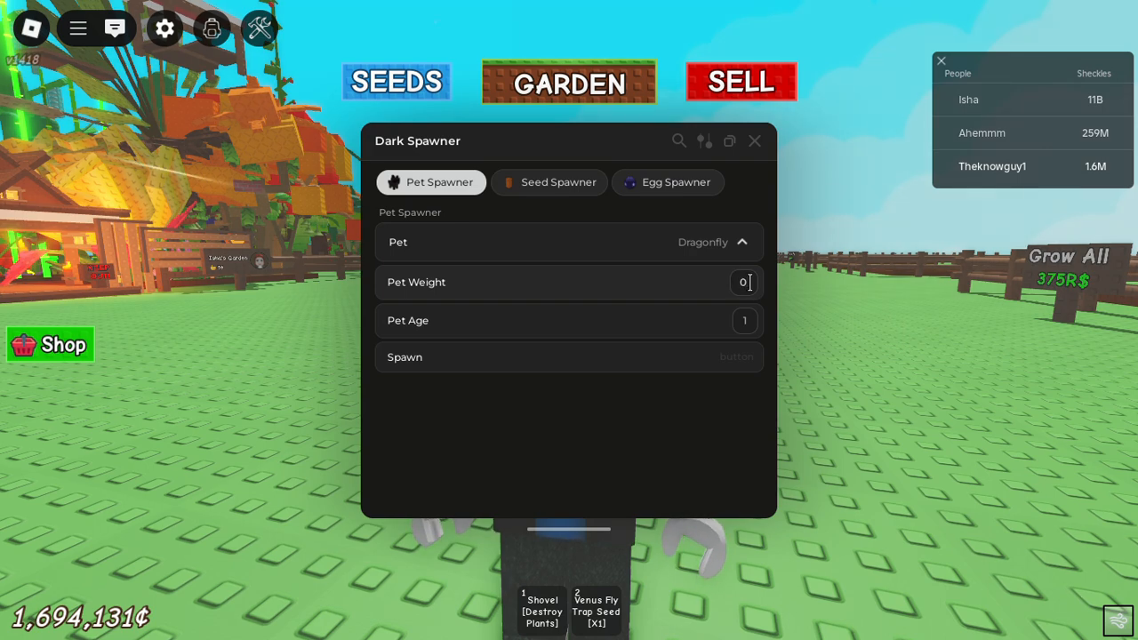
type("1")
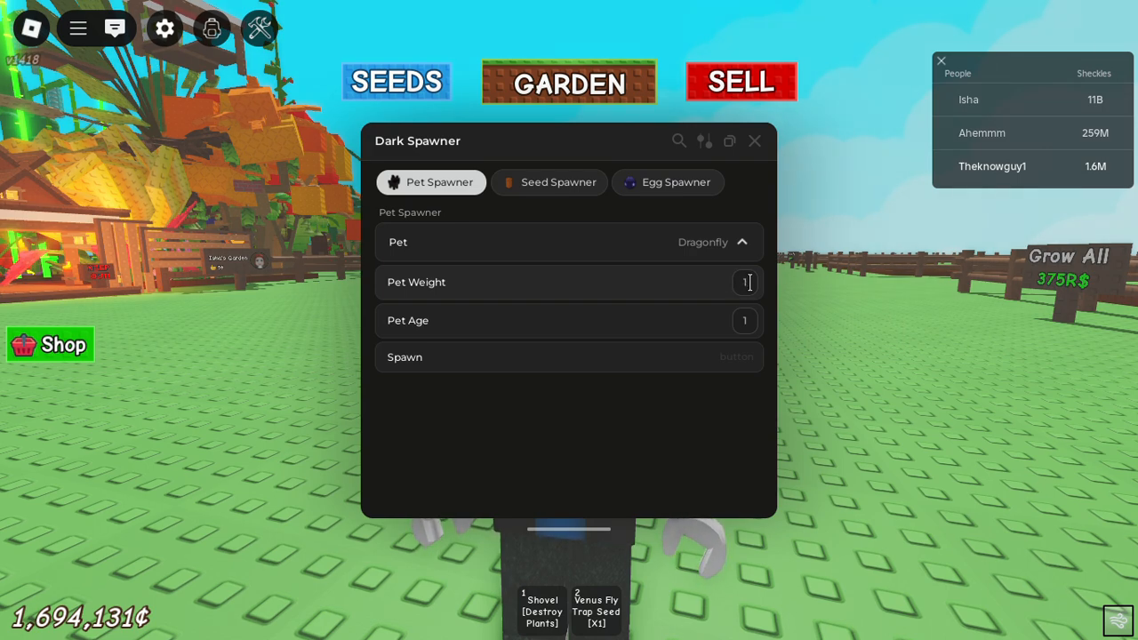
type("20")
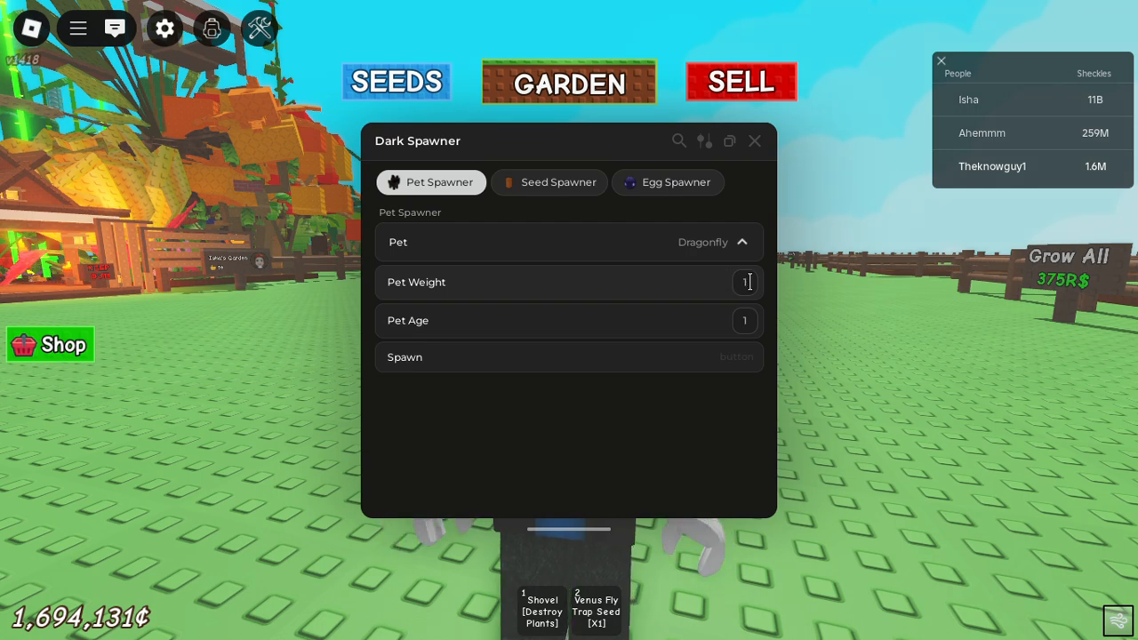
type("23.5")
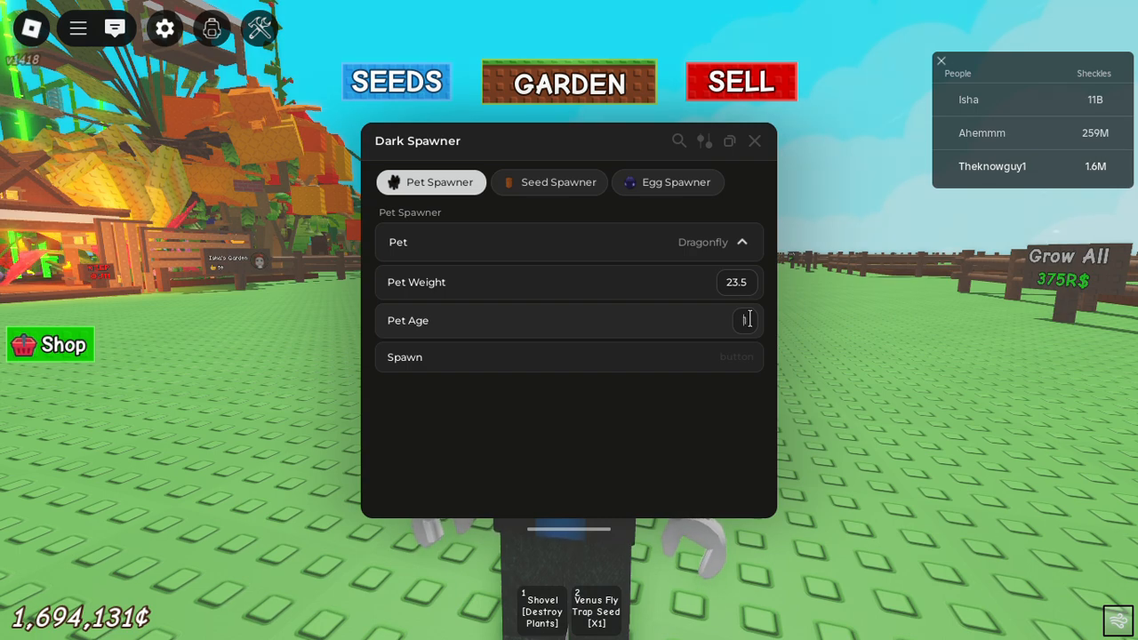
type("100")
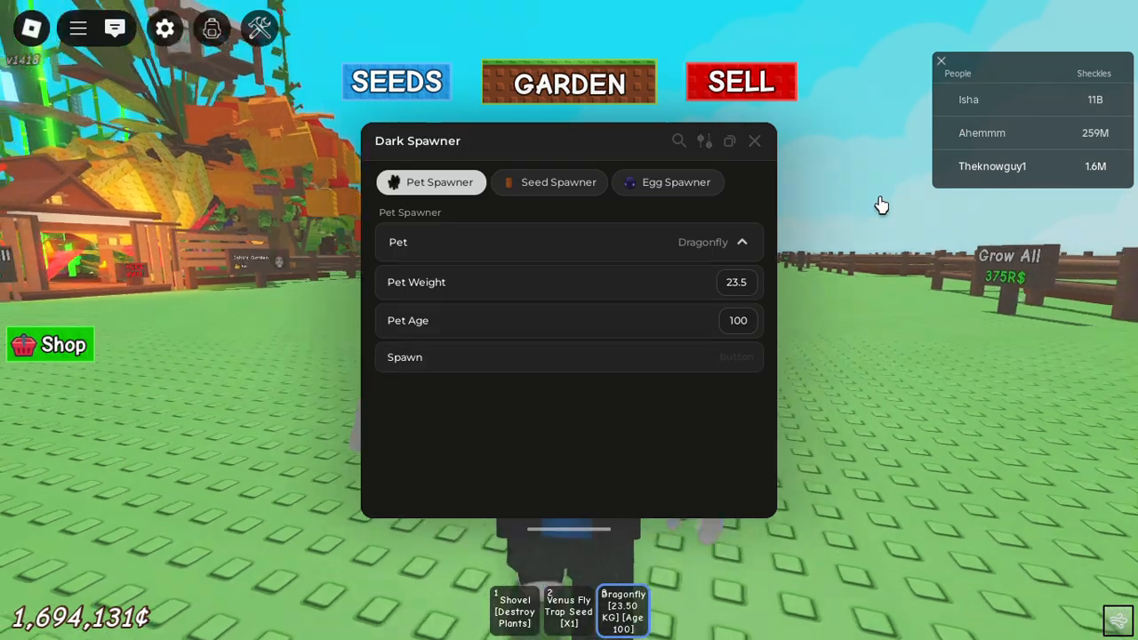
left_click(754, 141)
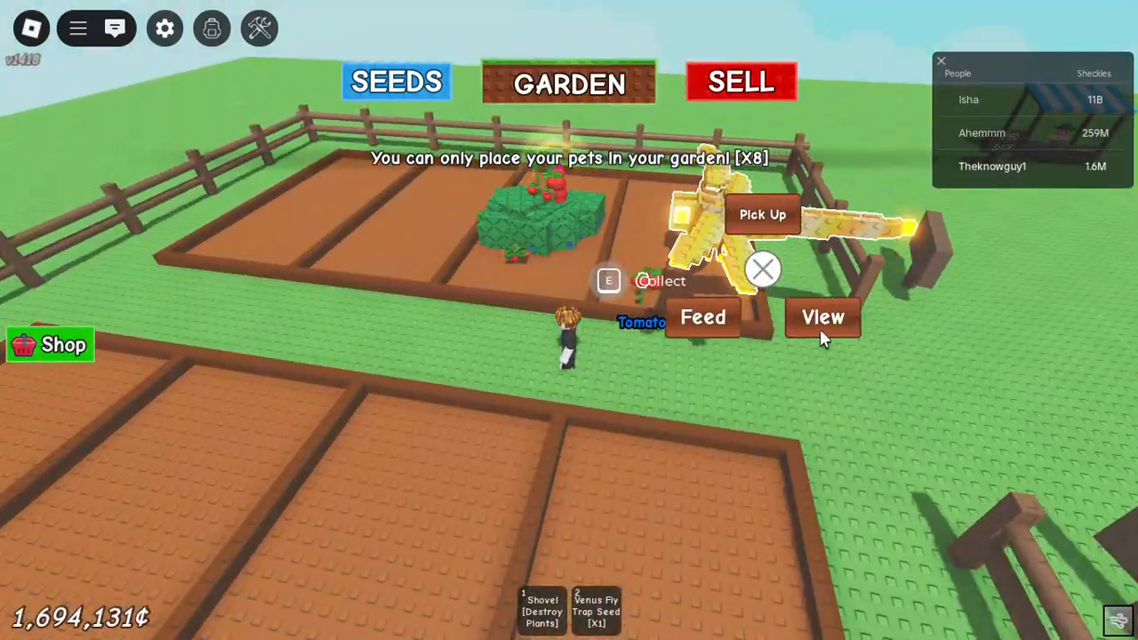
Check the placed Dragonfly's stats card (Divine, 23.50 KG, max age) and dismiss it.
left_click(822, 317)
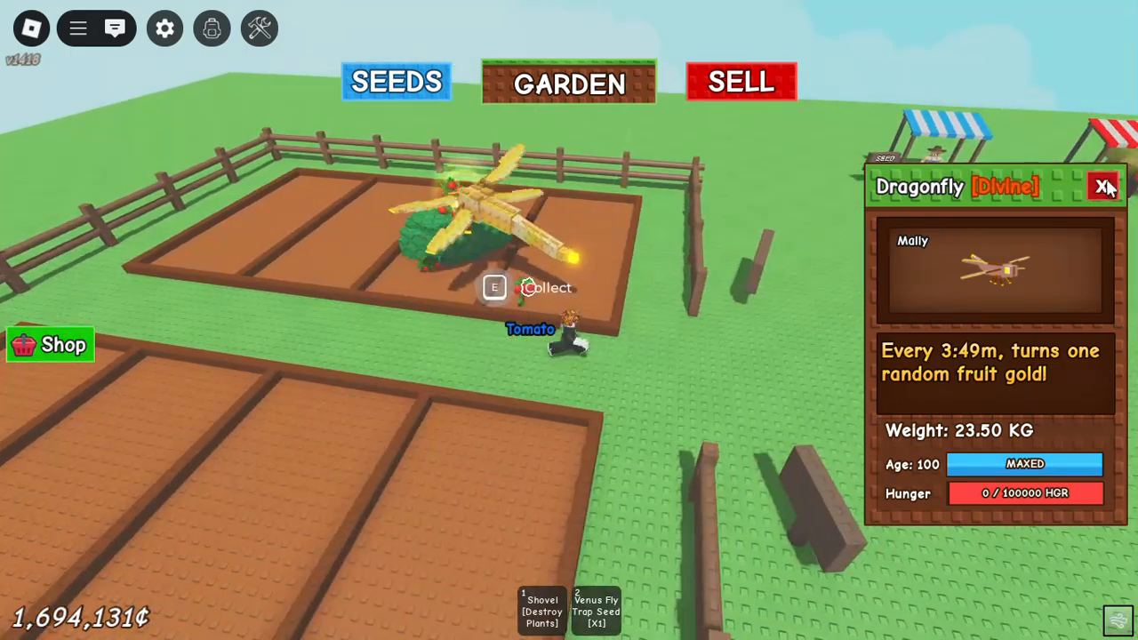
left_click(1102, 187)
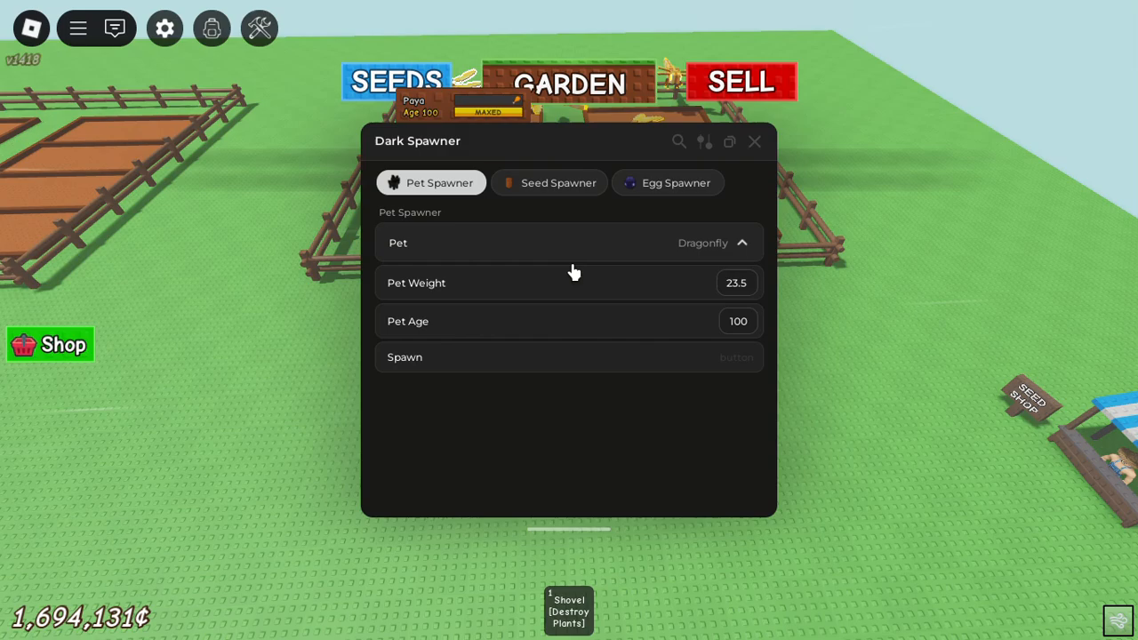
Enter Bug Egg as the egg name in the Egg Spawner and spawn it.
left_click(669, 181)
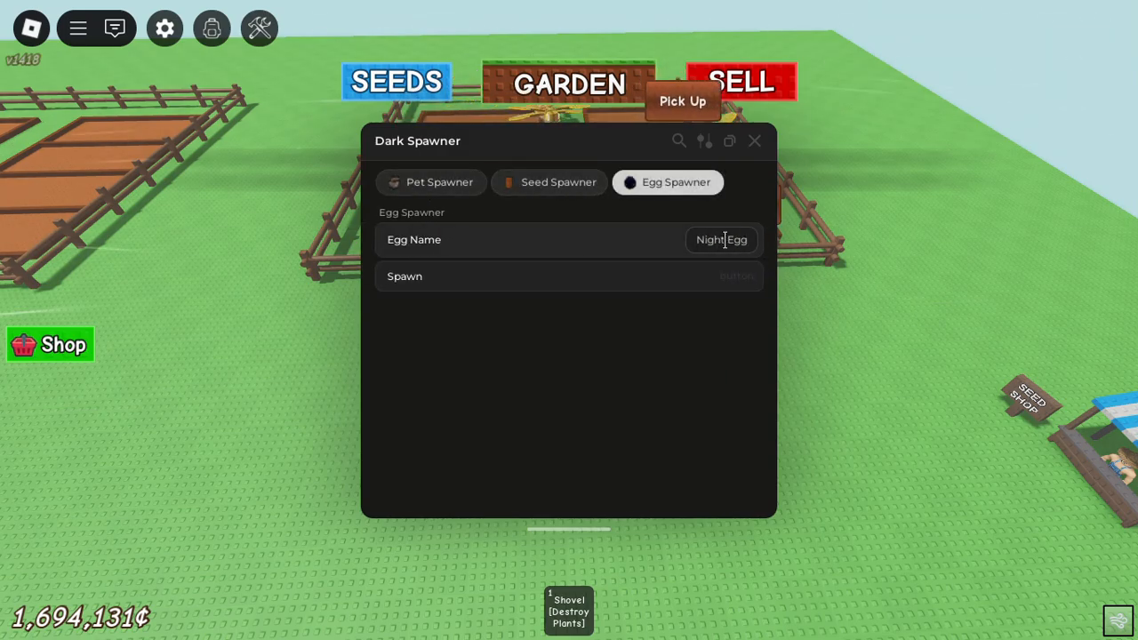
type("W")
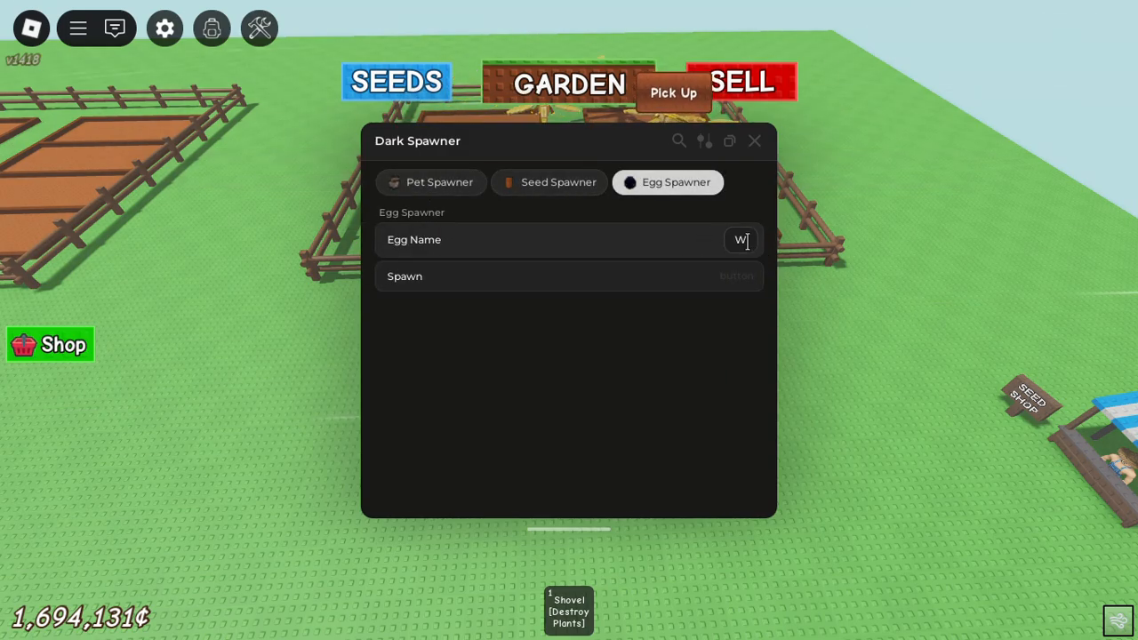
type("BUG EGG")
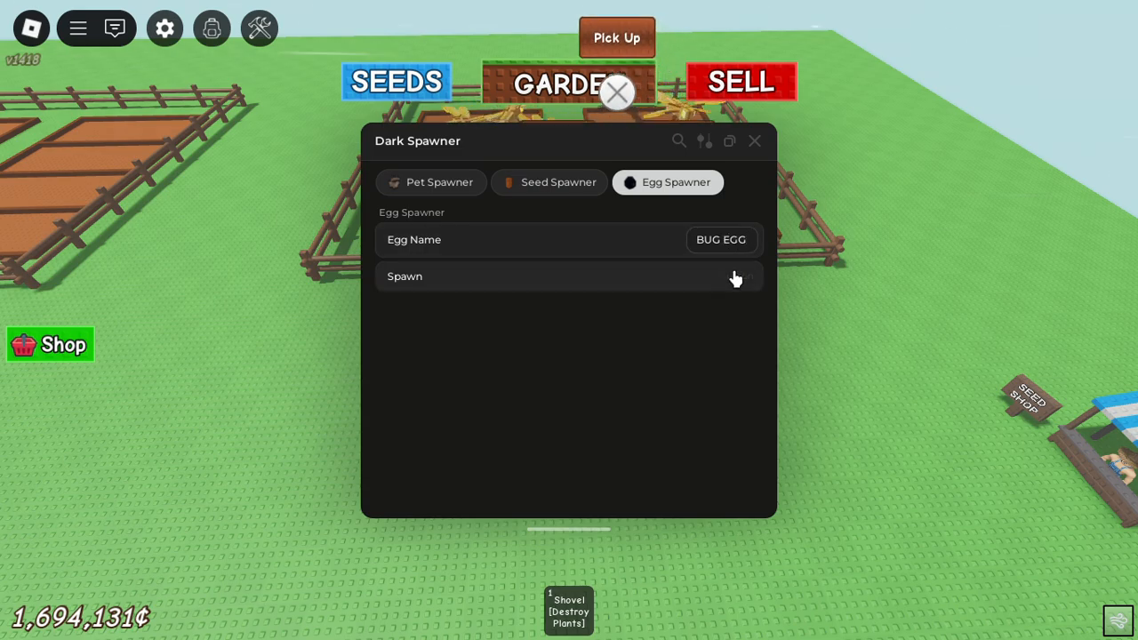
left_click(722, 239)
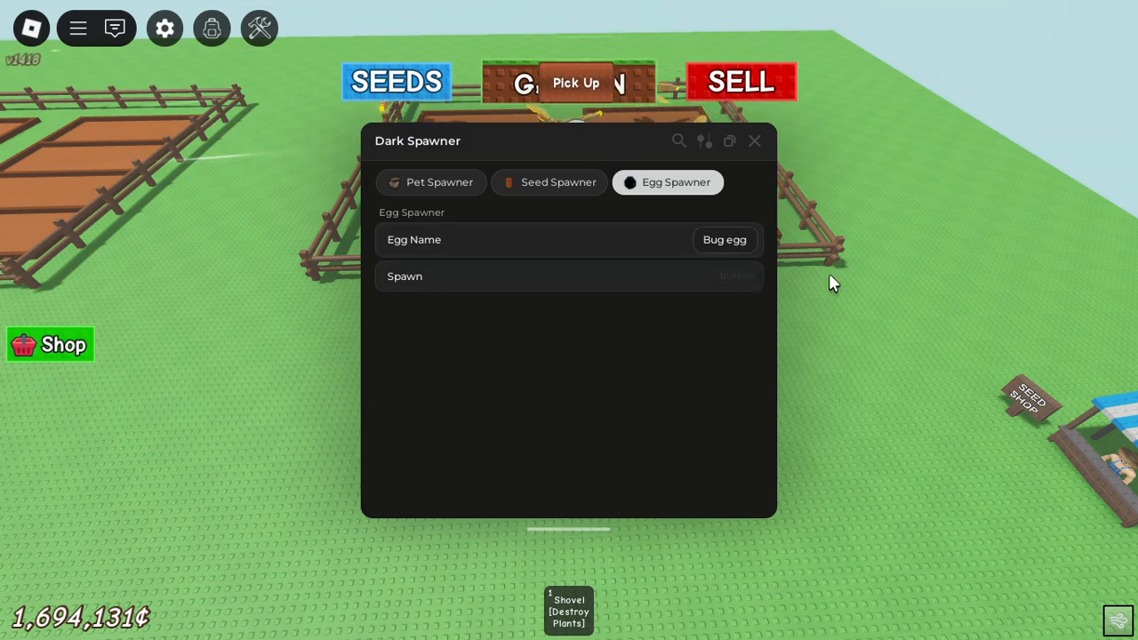
left_click(754, 140)
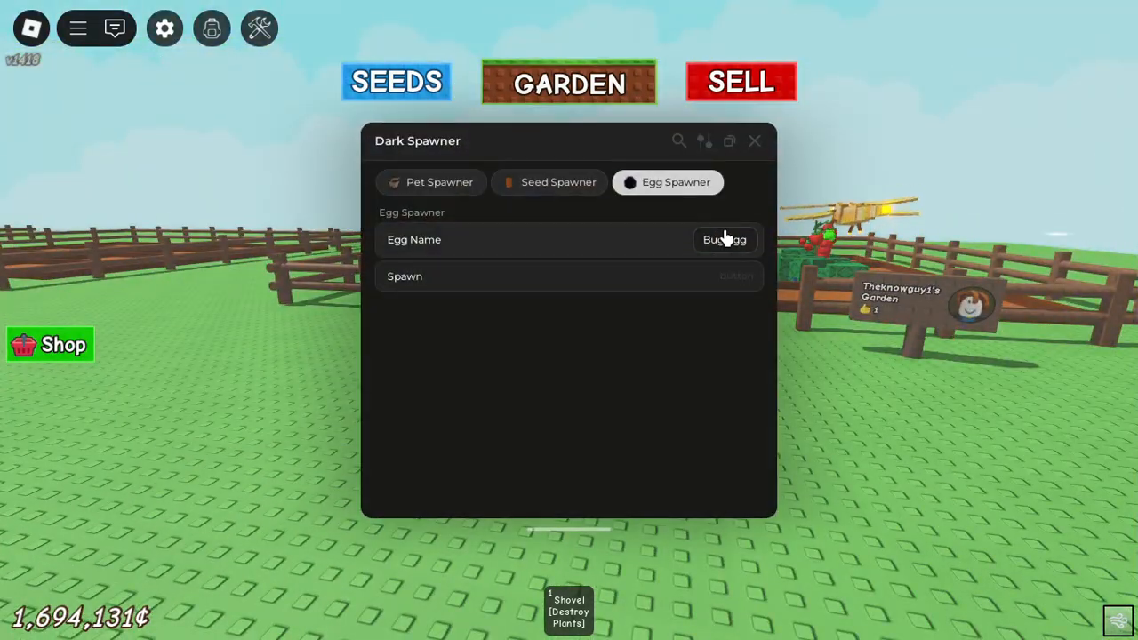
Choose Sunflower as the seed, then close the Dark Spawner window.
left_click(547, 181)
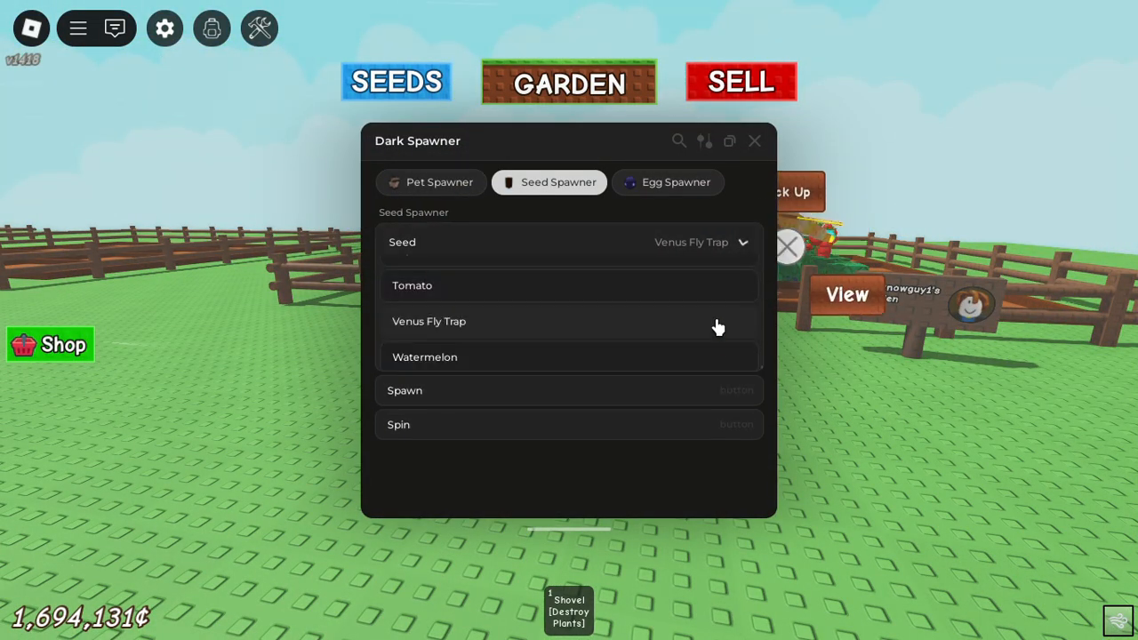
scroll("down", 3)
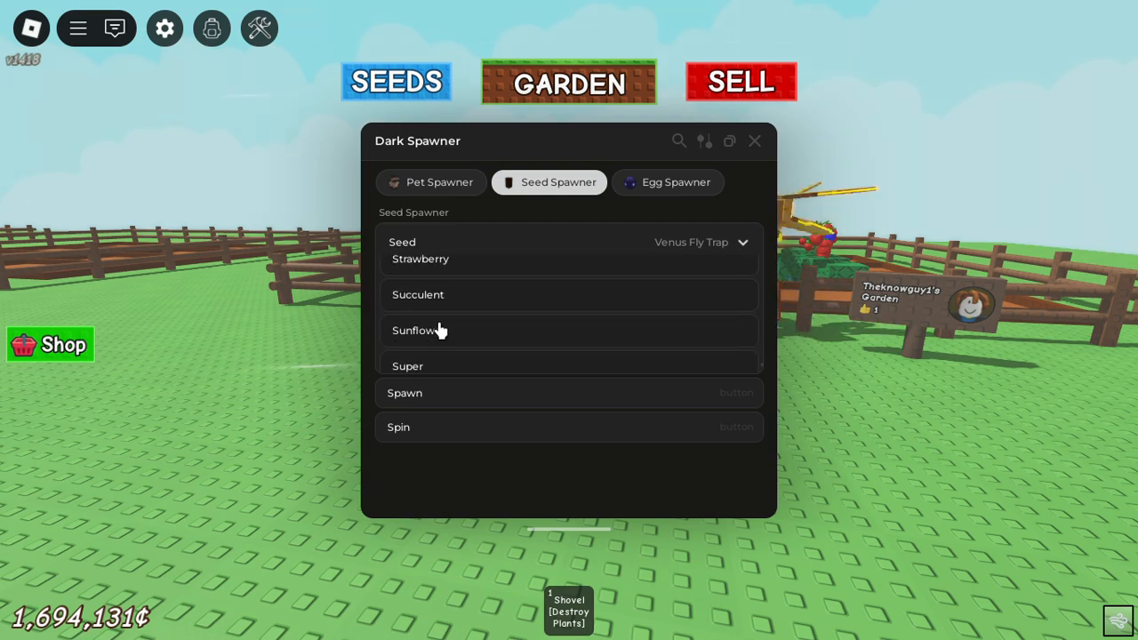
left_click(418, 330)
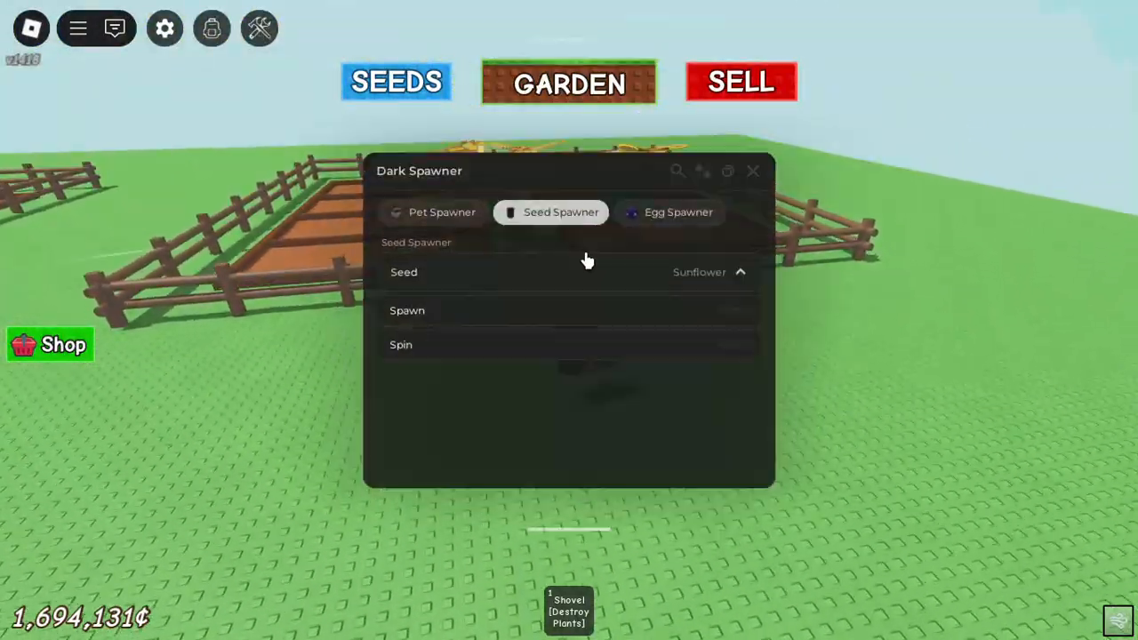
left_click(753, 170)
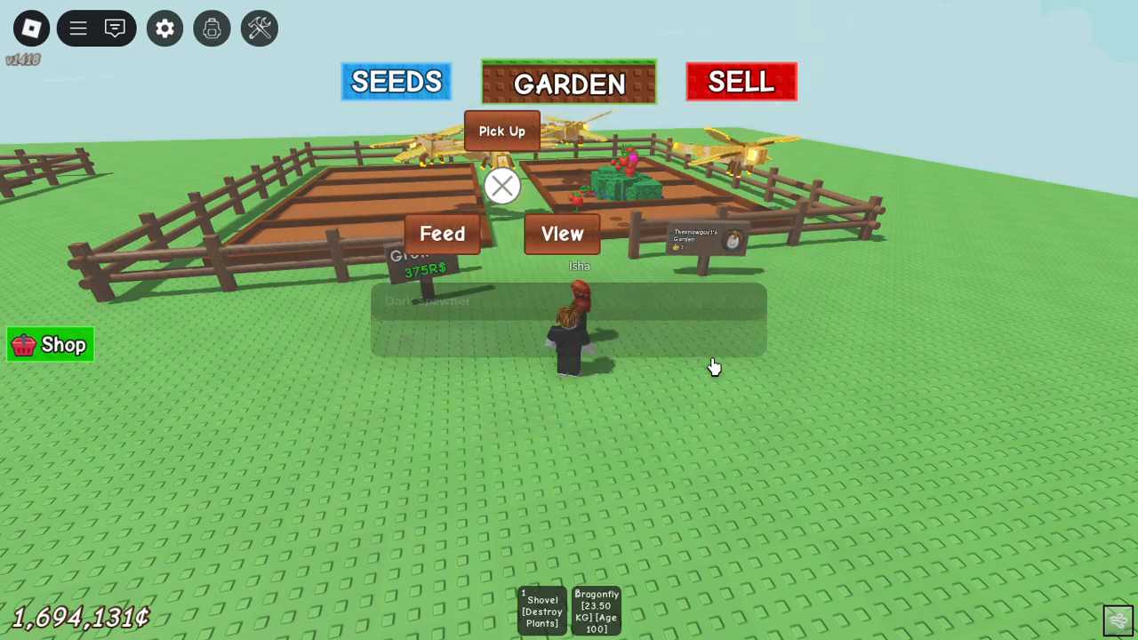